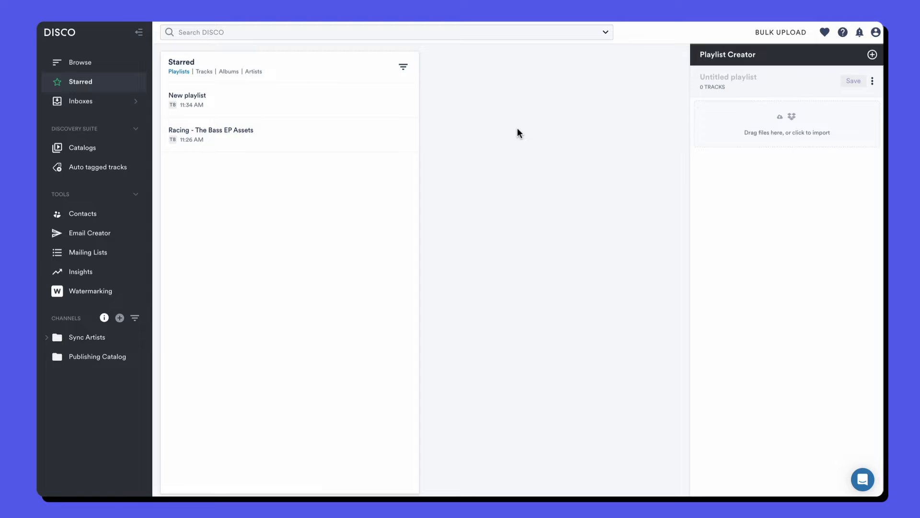
{"action": "mouse_move", "coordinate": [515, 133]}
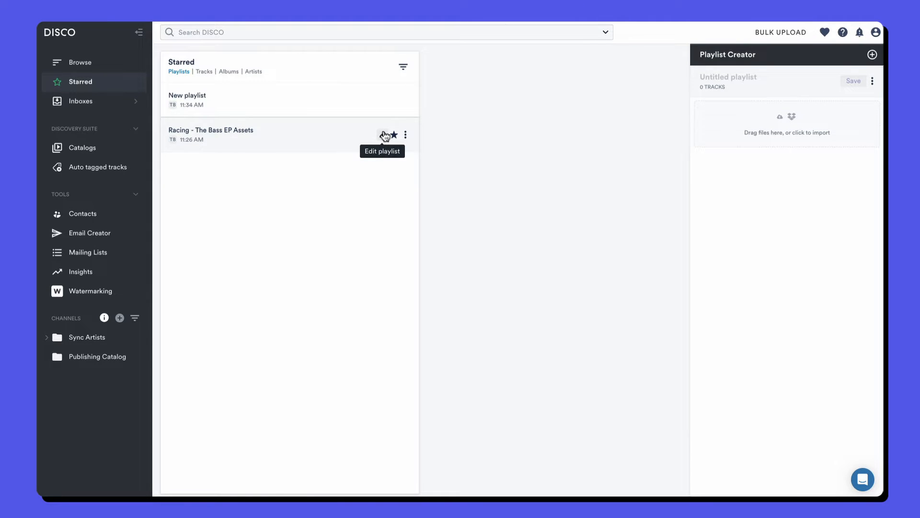
- Load 'Racing - The Bass EP Assets' with its 14 items into the Playlist Creator
{"action": "left_click", "coordinate": [210, 130]}
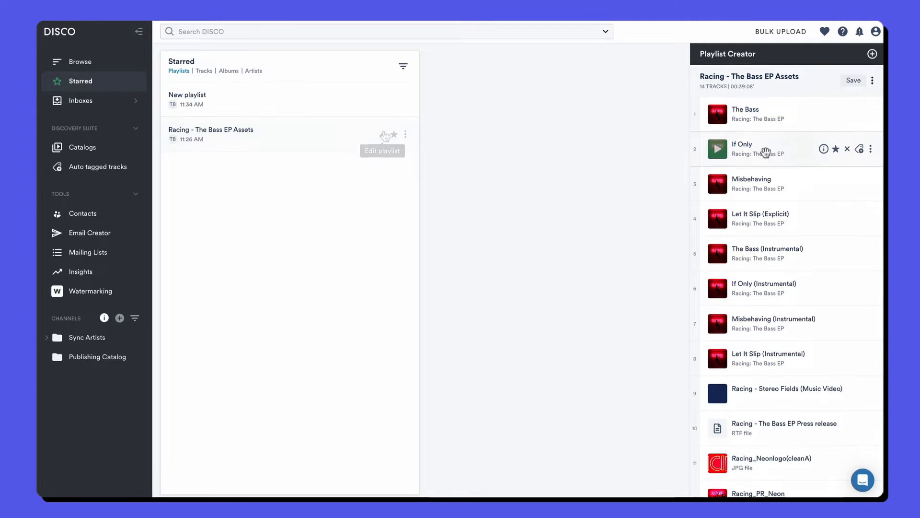
{"action": "left_click_drag", "start_coordinate": [763, 149], "coordinate": [769, 276]}
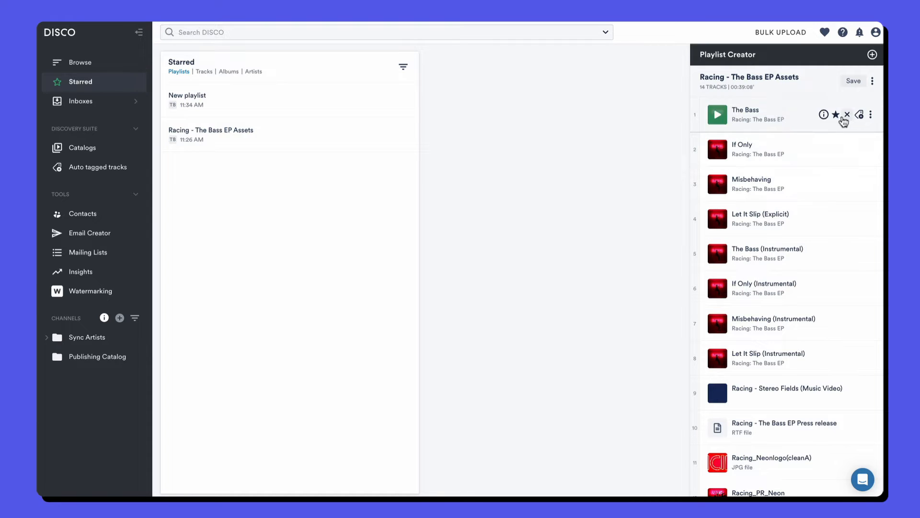
- Create a 'Media Files' section above the music video, press release and image items
{"action": "left_click", "coordinate": [874, 80]}
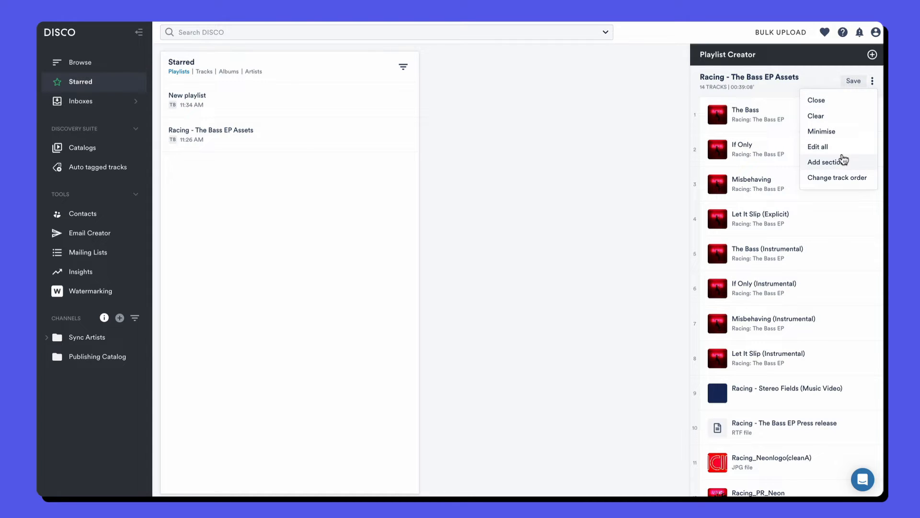
{"action": "left_click", "coordinate": [826, 161]}
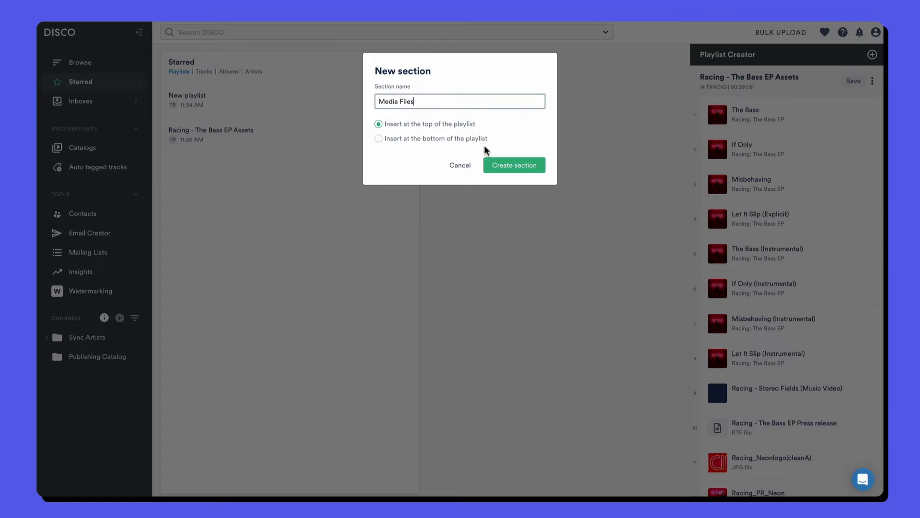
{"action": "left_click", "coordinate": [513, 165]}
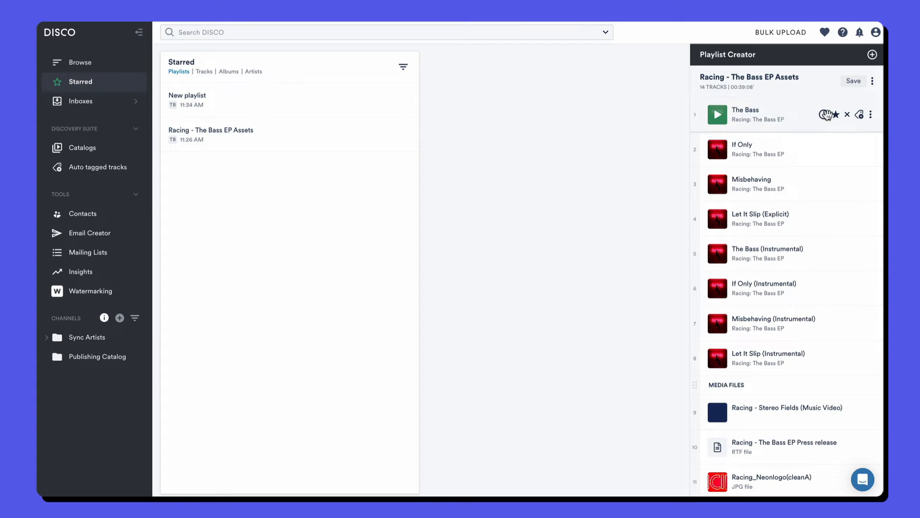
- Save the playlist with the Streaming only option switched on
{"action": "left_click", "coordinate": [852, 81]}
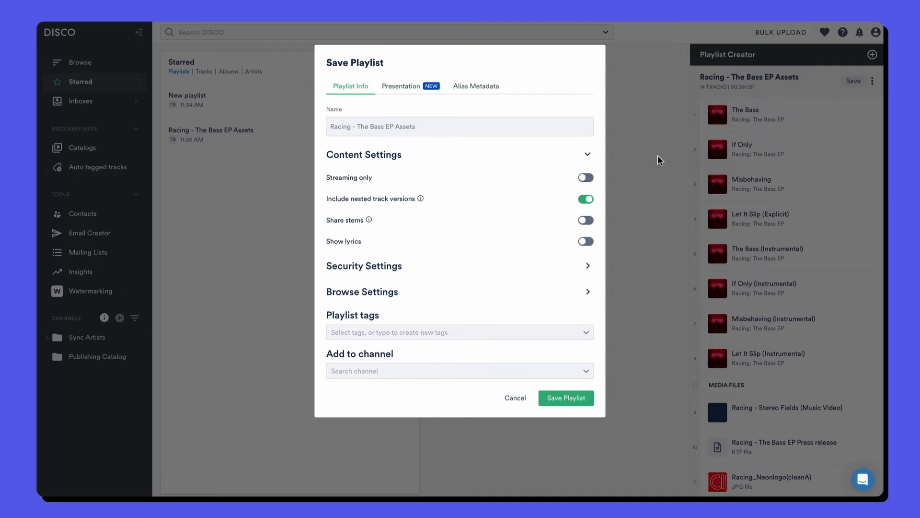
{"action": "left_click", "coordinate": [586, 178]}
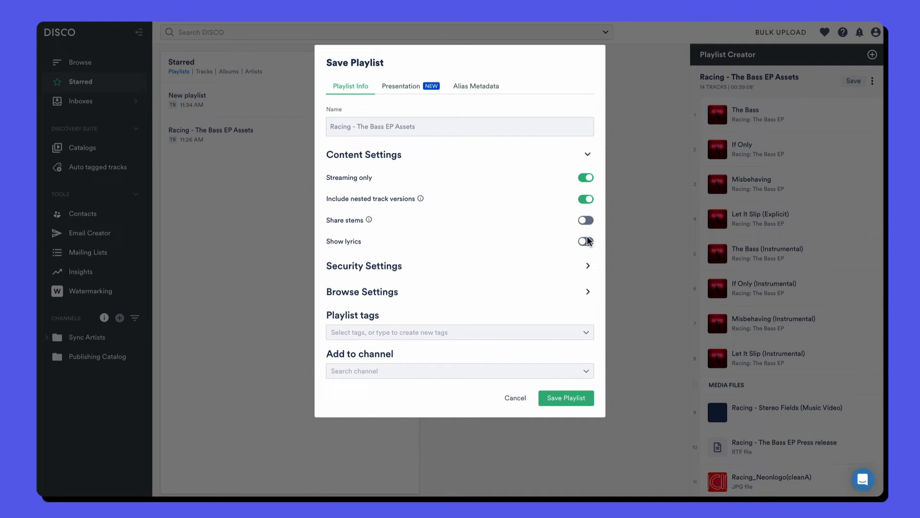
{"action": "left_click", "coordinate": [565, 397]}
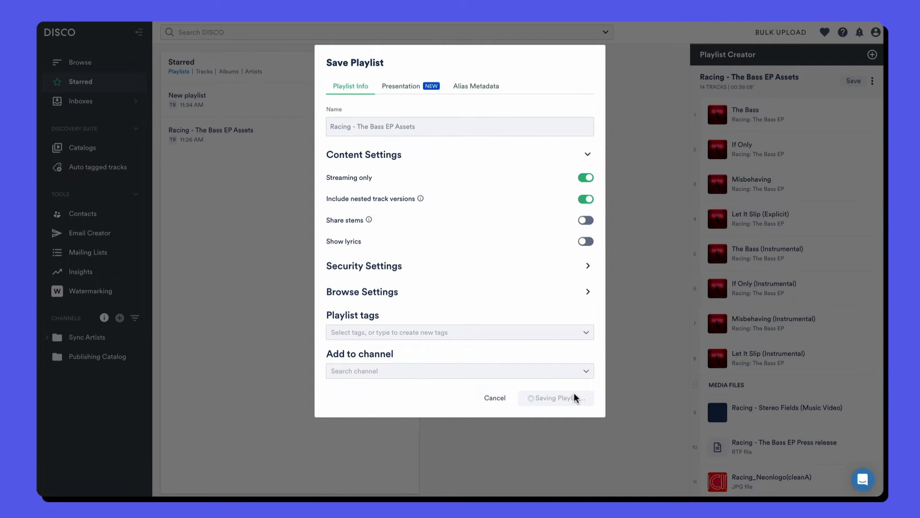
{"action": "left_click", "coordinate": [555, 397]}
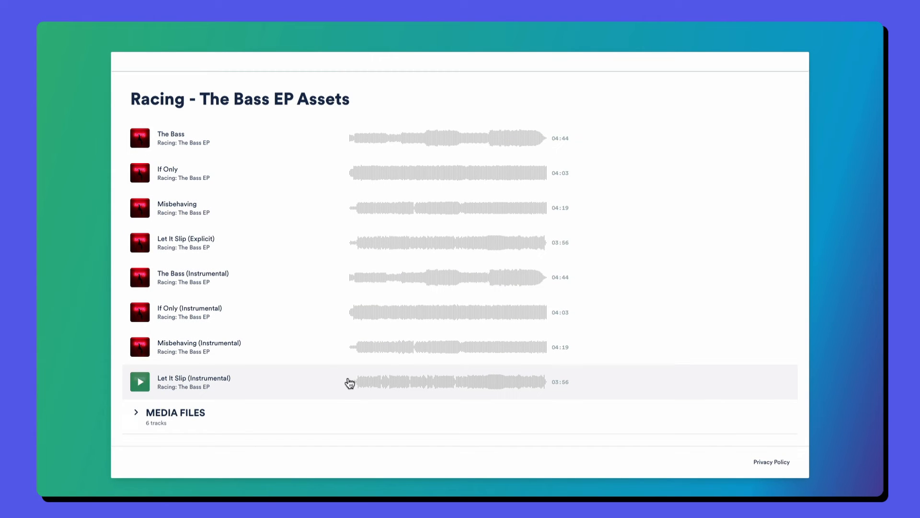
{"action": "mouse_move", "coordinate": [329, 416]}
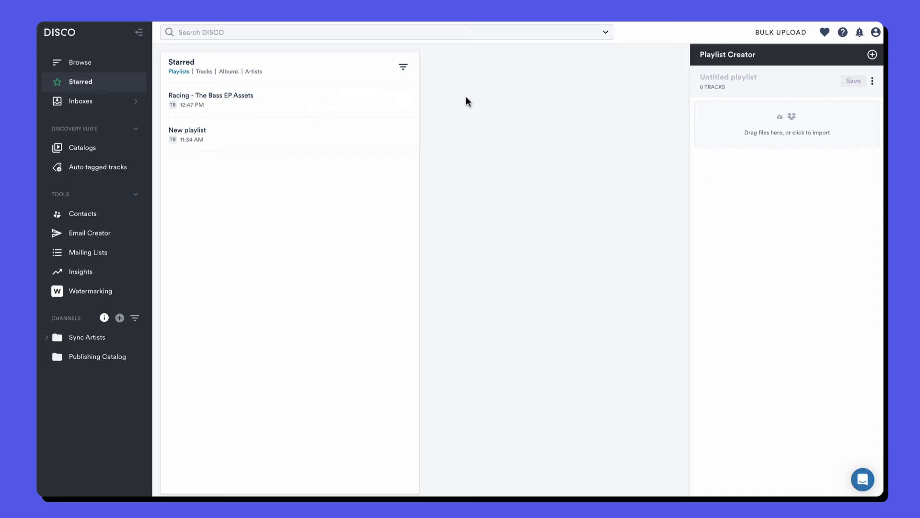
- Switch off Streaming only in the Racing playlist's settings and resave it
{"action": "left_click", "coordinate": [407, 102]}
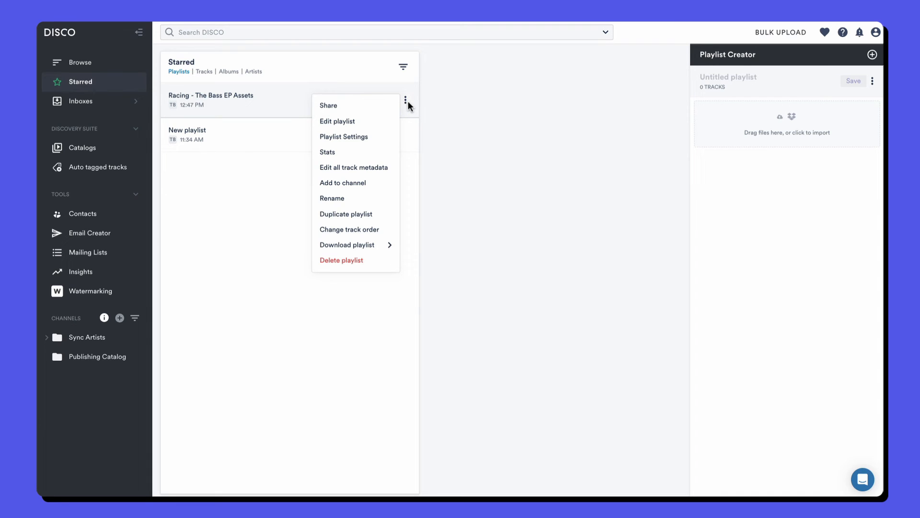
{"action": "mouse_move", "coordinate": [344, 137]}
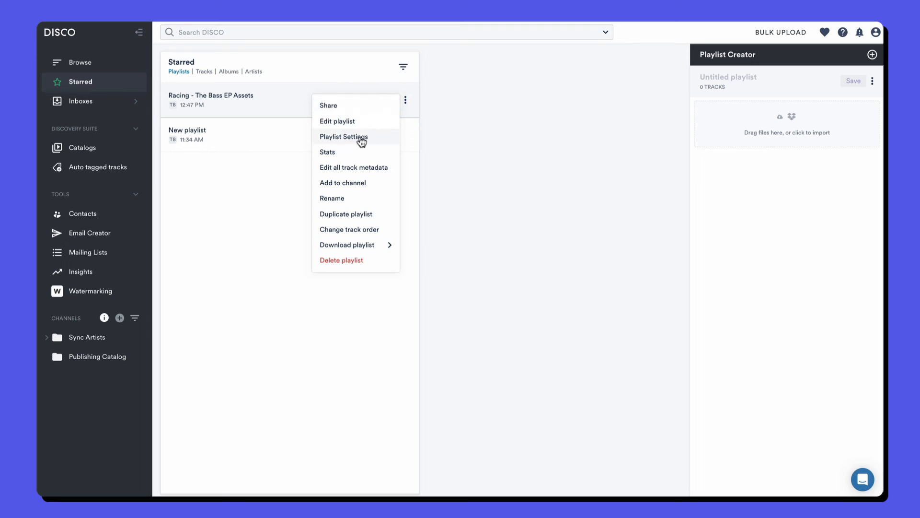
{"action": "left_click", "coordinate": [343, 136]}
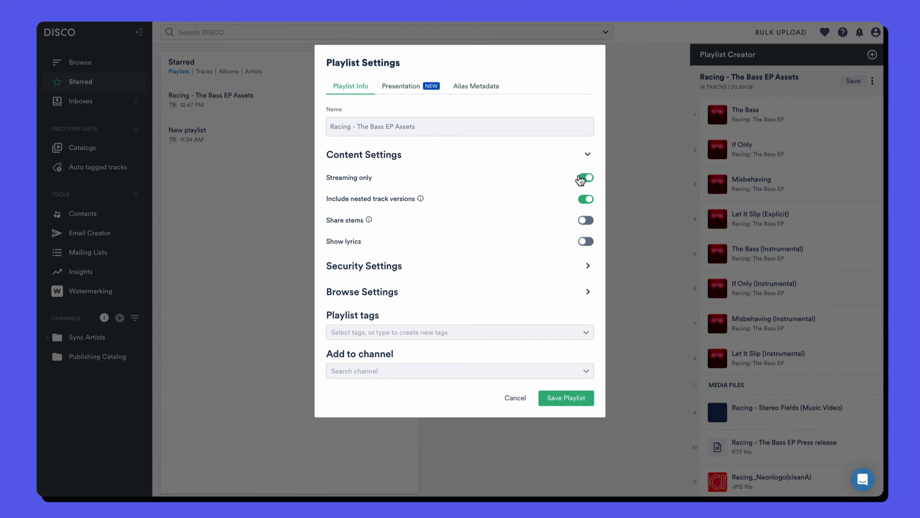
{"action": "left_click", "coordinate": [565, 398]}
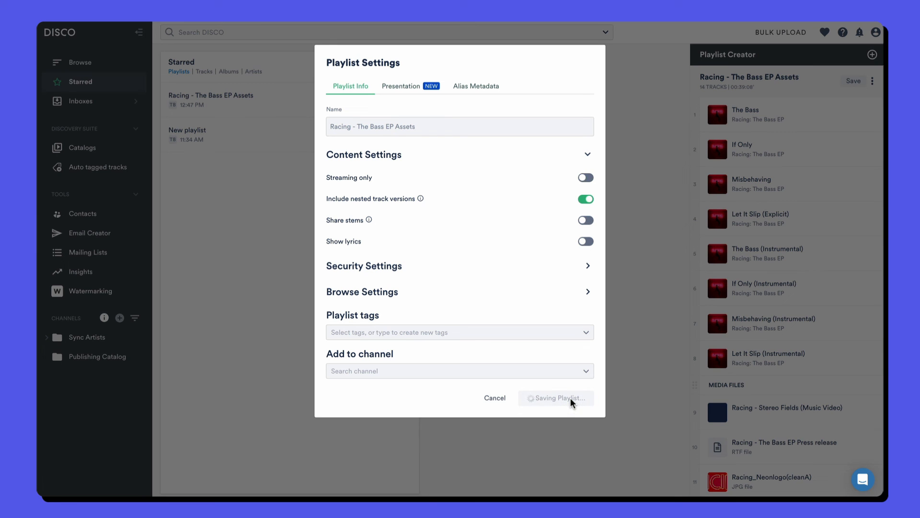
{"action": "left_click", "coordinate": [555, 398]}
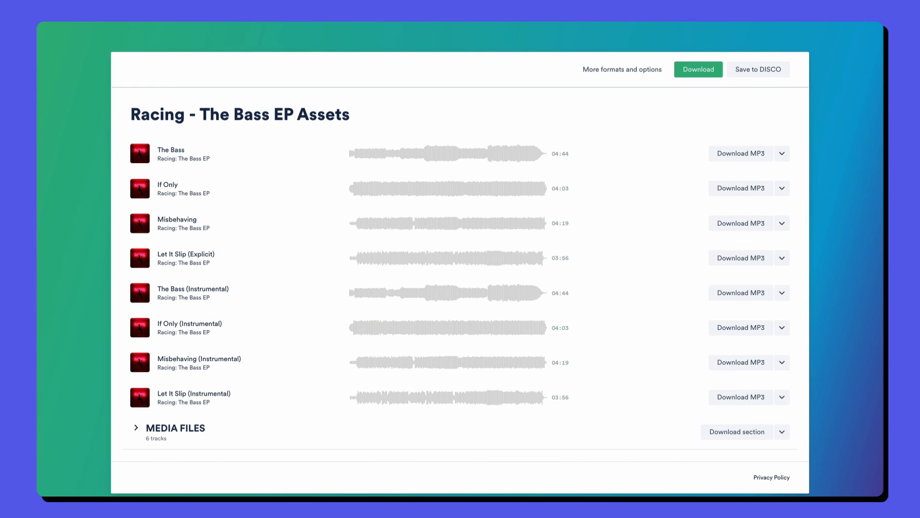